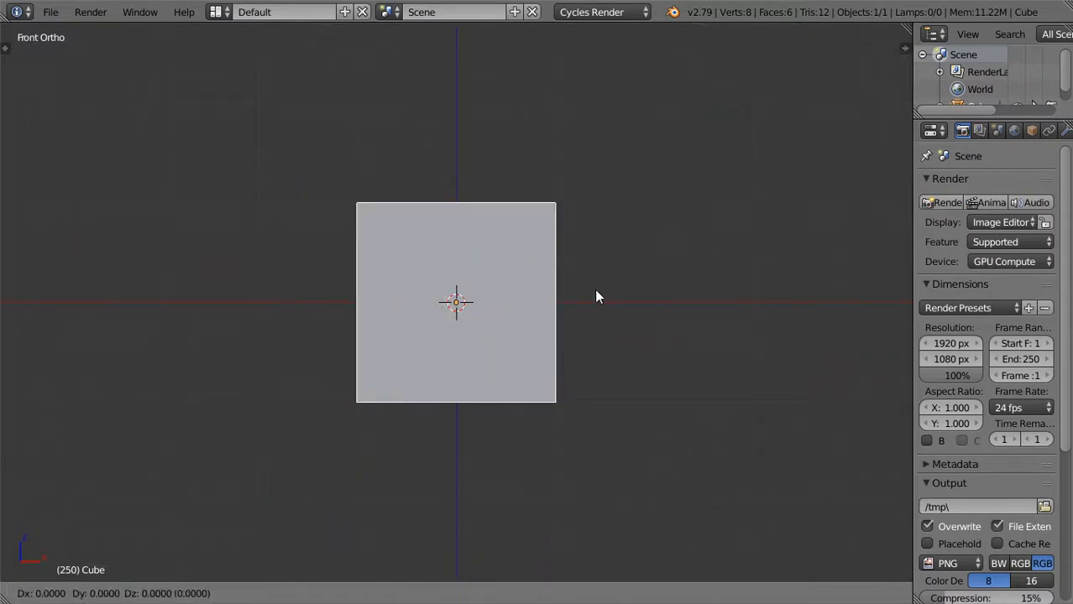
# Orbit the view, enter Edit Mode, and slide the cube's top edge sideways to skew it
pyautogui.moveTo(598, 296); pyautogui.dragTo(506, 336)
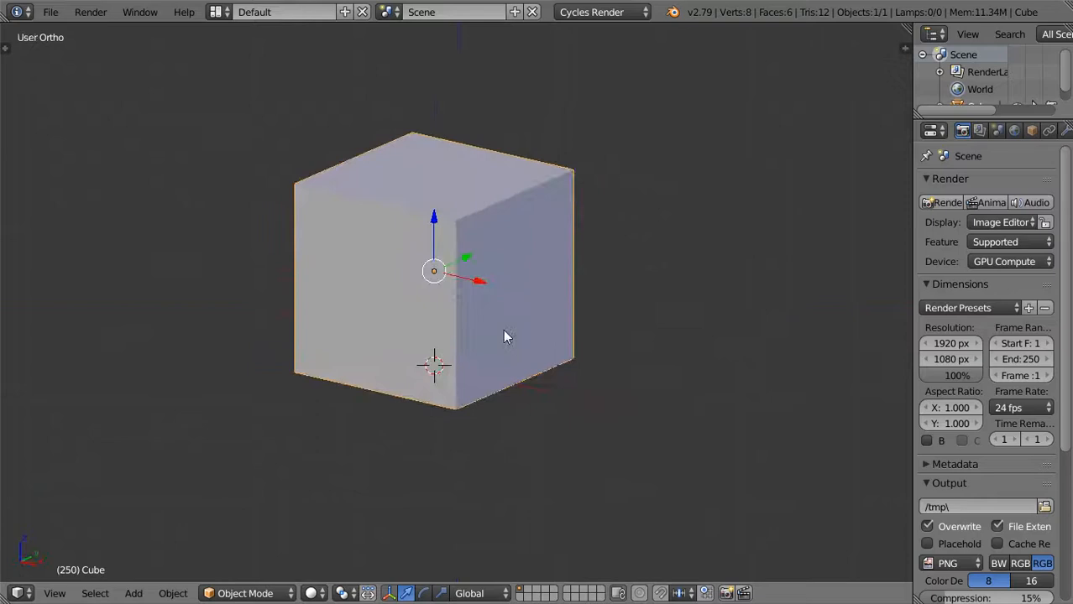
pyautogui.press('Tab')
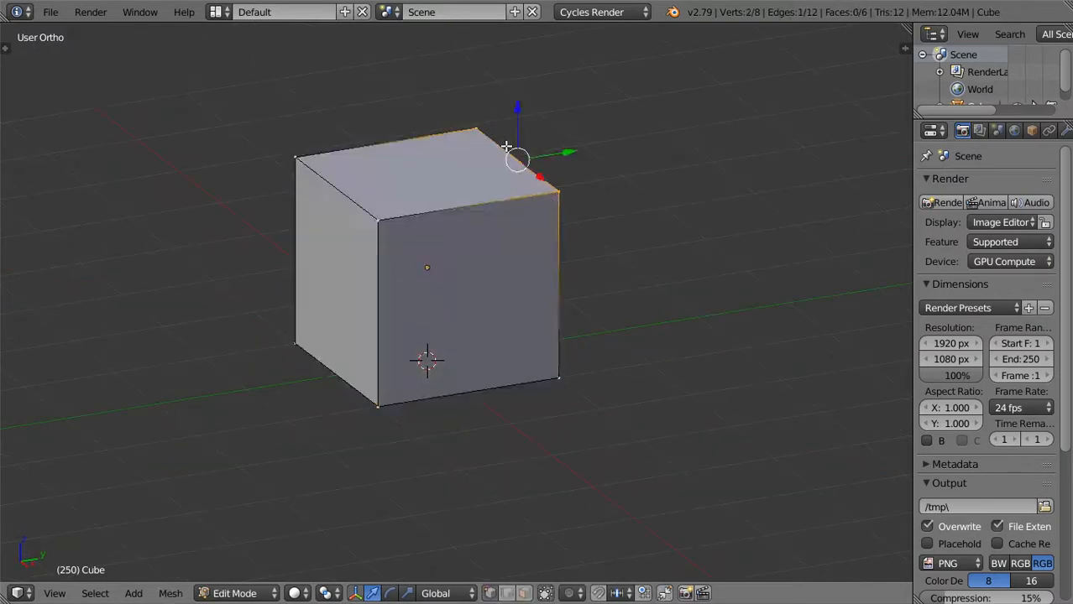
pyautogui.moveTo(517, 155); pyautogui.dragTo(623, 147)
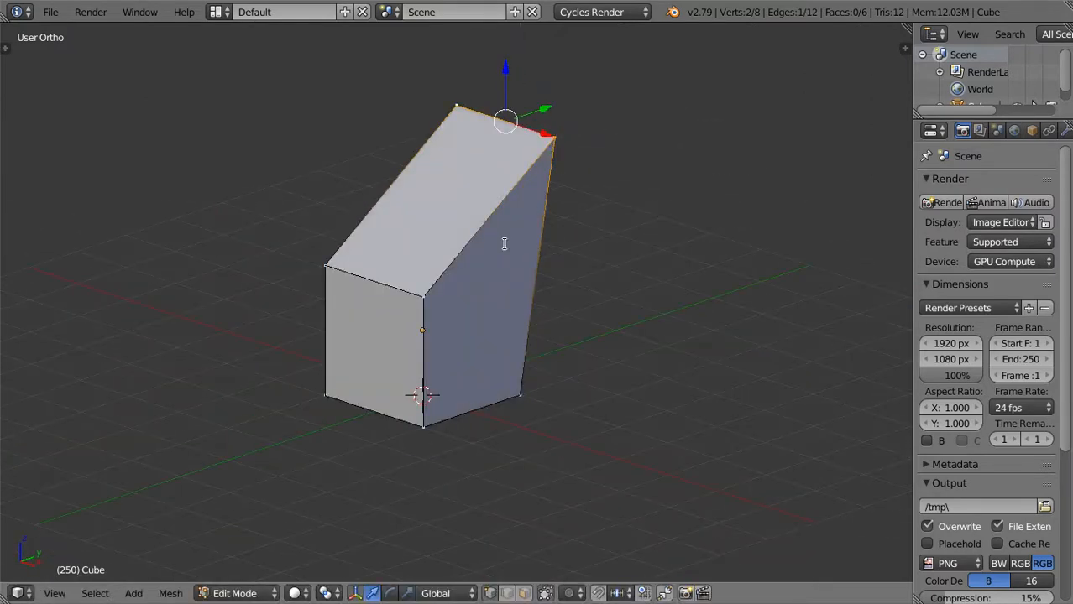
# Search for 'ruler' and launch the View3D Ruler/Protractor tool
pyautogui.write('ruler')
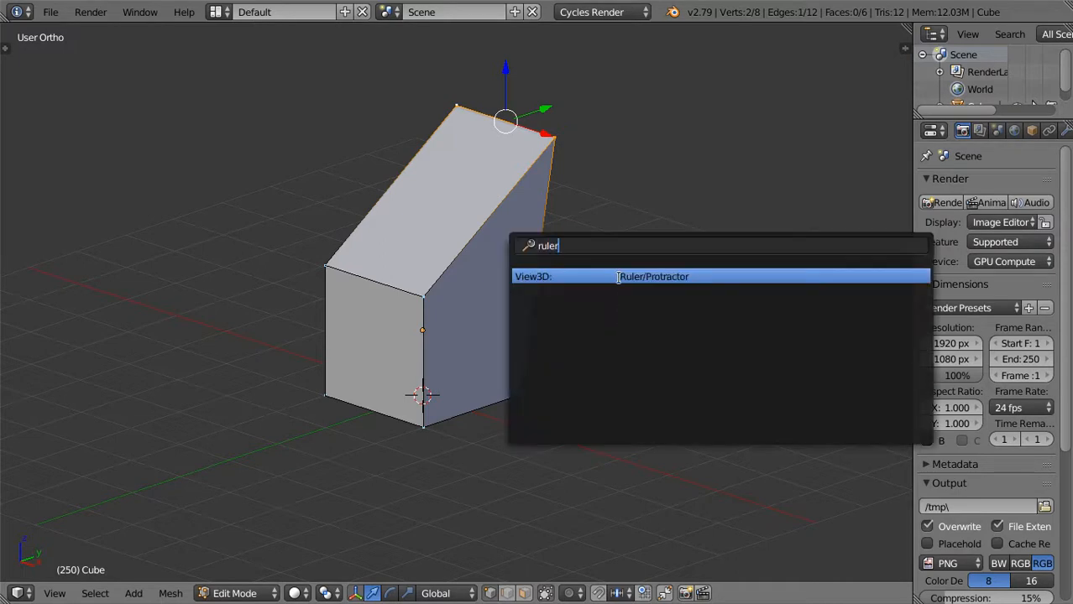
pyautogui.click(652, 277)
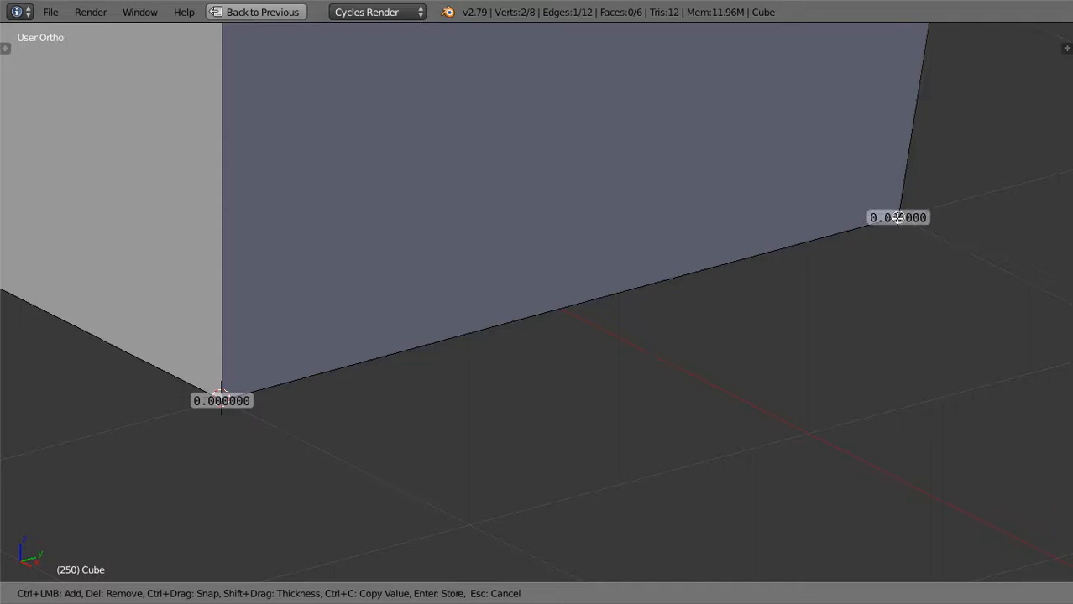
pyautogui.moveTo(666, 278)
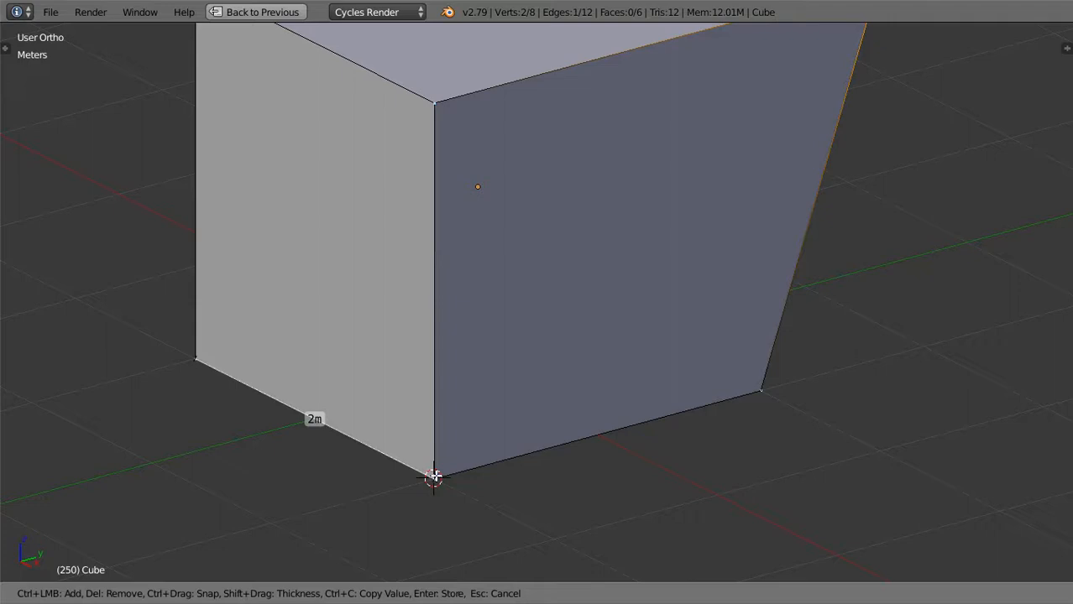
pyautogui.moveTo(436, 106)
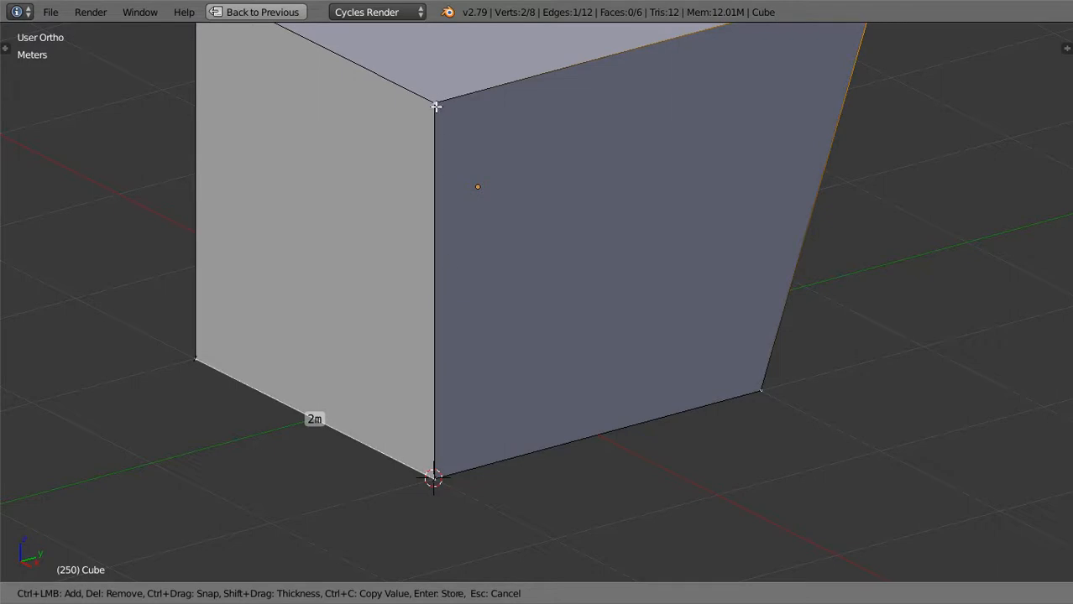
pyautogui.moveTo(435, 101)
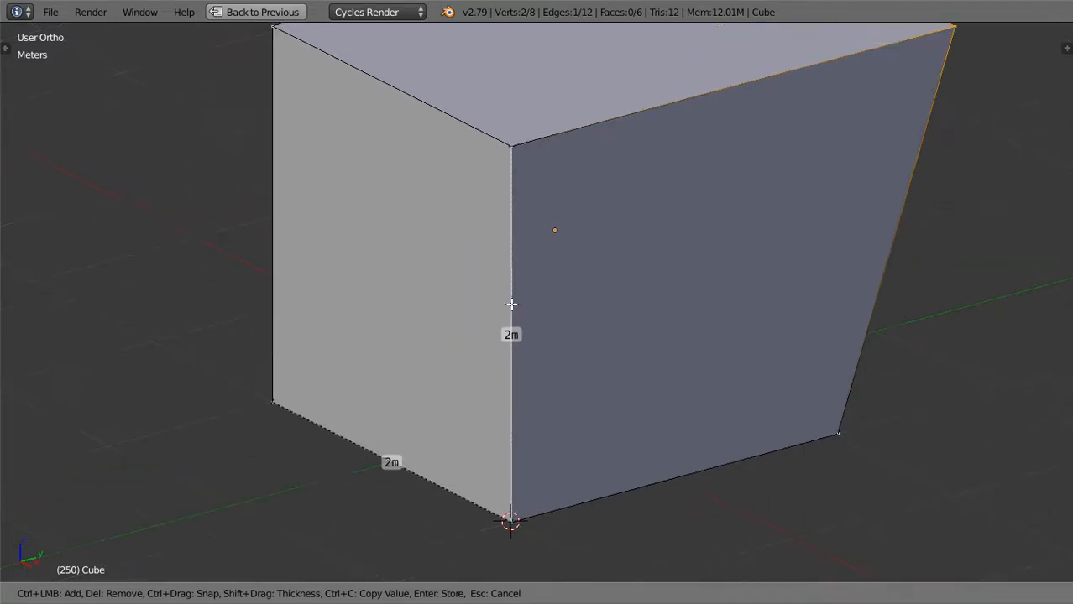
# Finish the measuring session after reading the 2 m bottom and vertical edges
pyautogui.press('N')
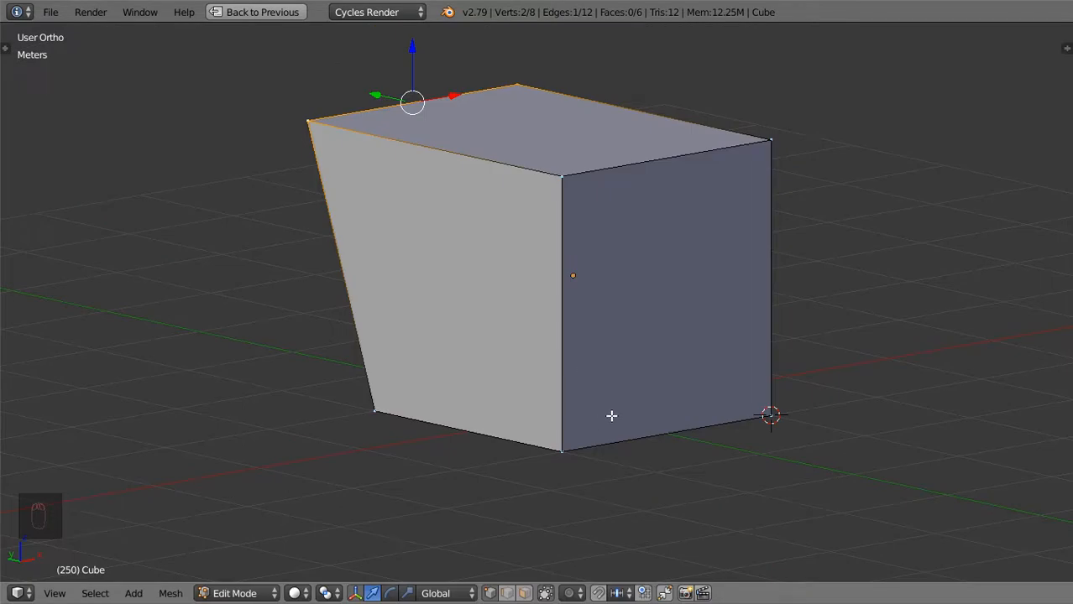
# Relaunch Ruler/Protractor to measure the slanted face's 3.37566 m diagonal
pyautogui.press('space')
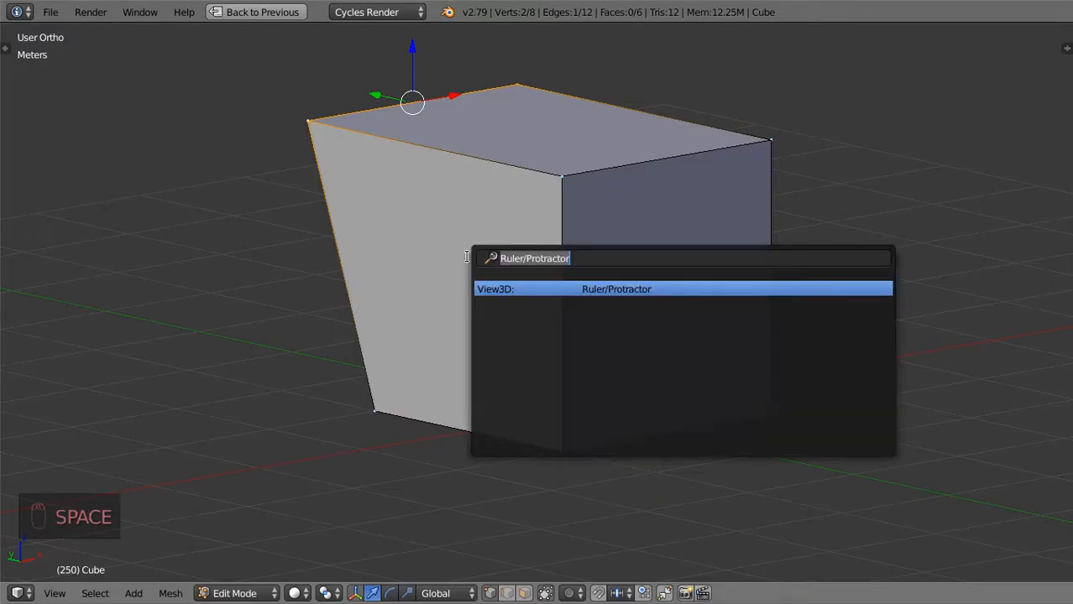
pyautogui.click(616, 289)
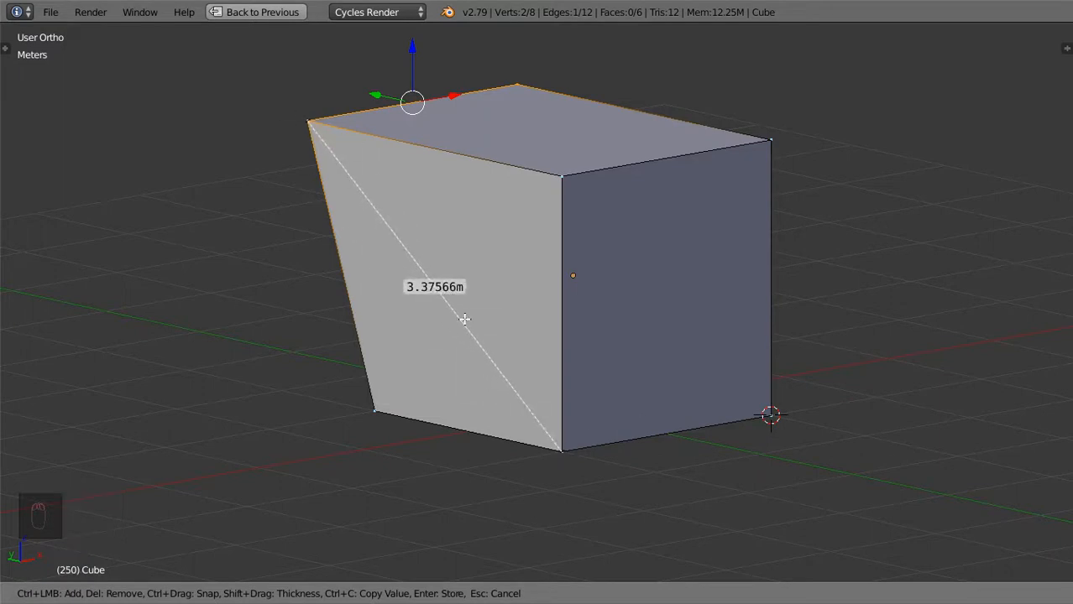
pyautogui.moveTo(442, 301)
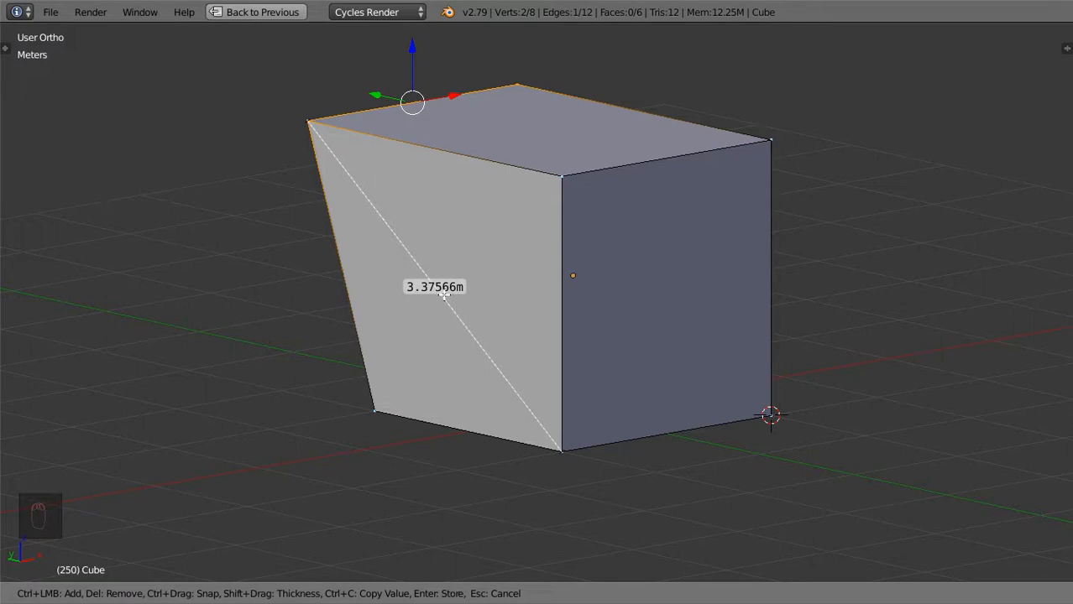
pyautogui.moveTo(436, 302)
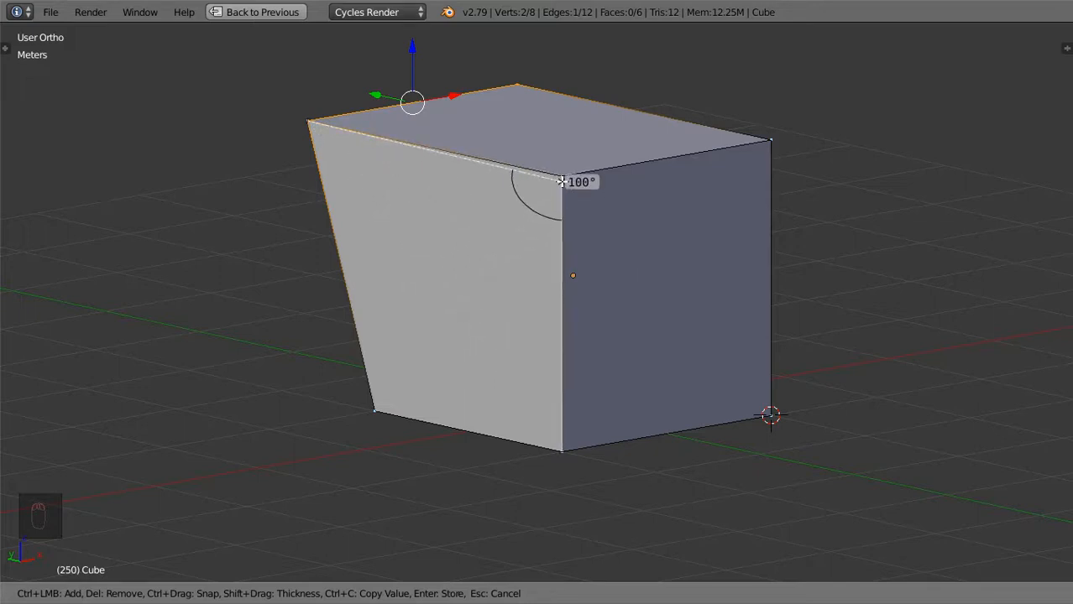
pyautogui.moveTo(563, 177)
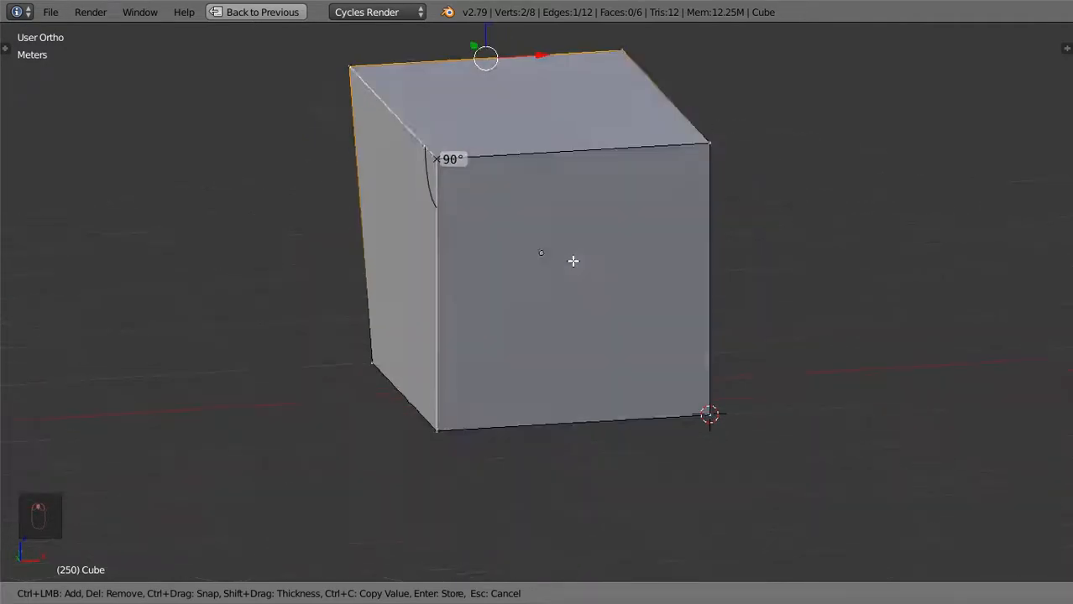
# Relaunch Ruler/Protractor to measure the front face's 2.82843 m diagonal
pyautogui.press('Space')
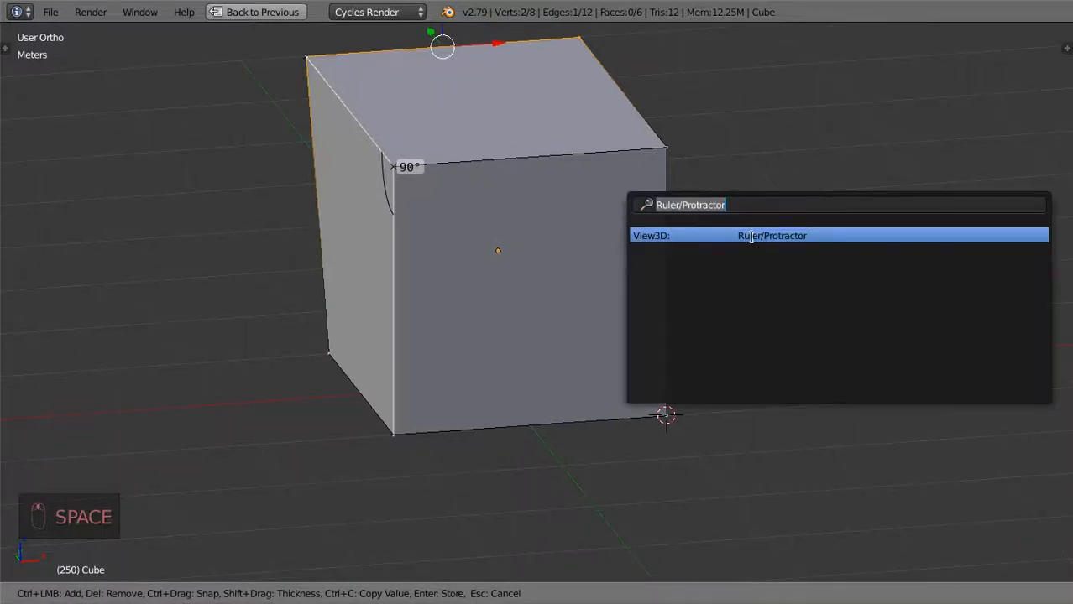
pyautogui.click(773, 235)
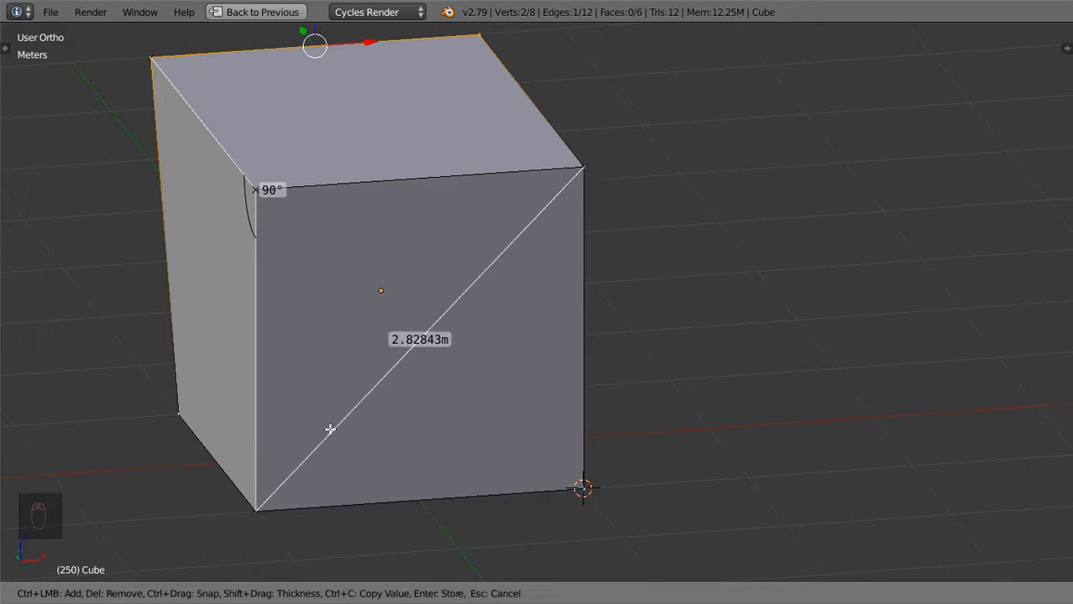
pyautogui.moveTo(435, 339)
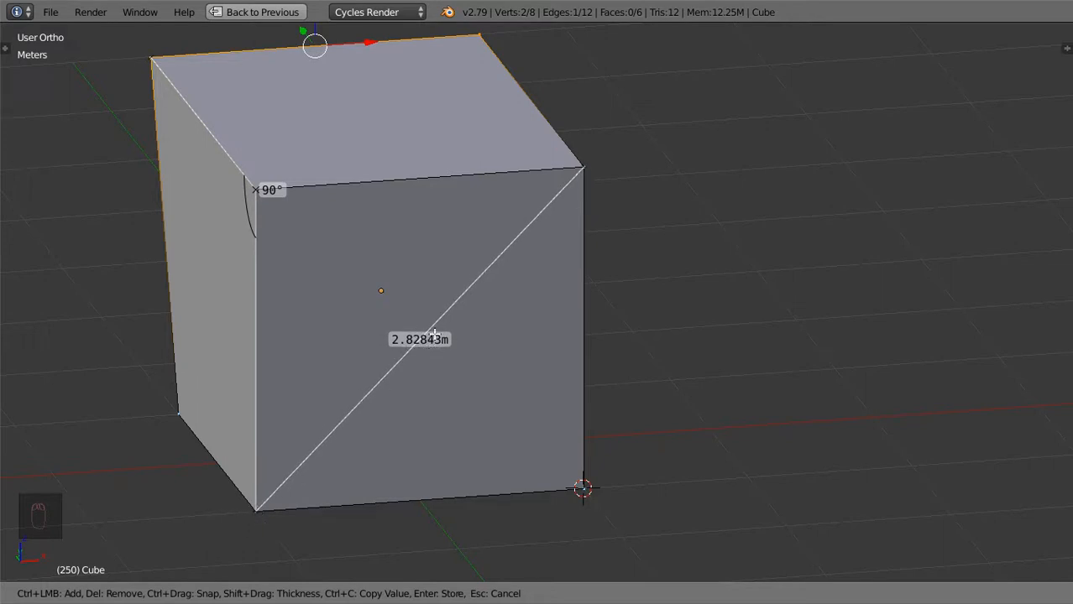
pyautogui.moveTo(438, 323)
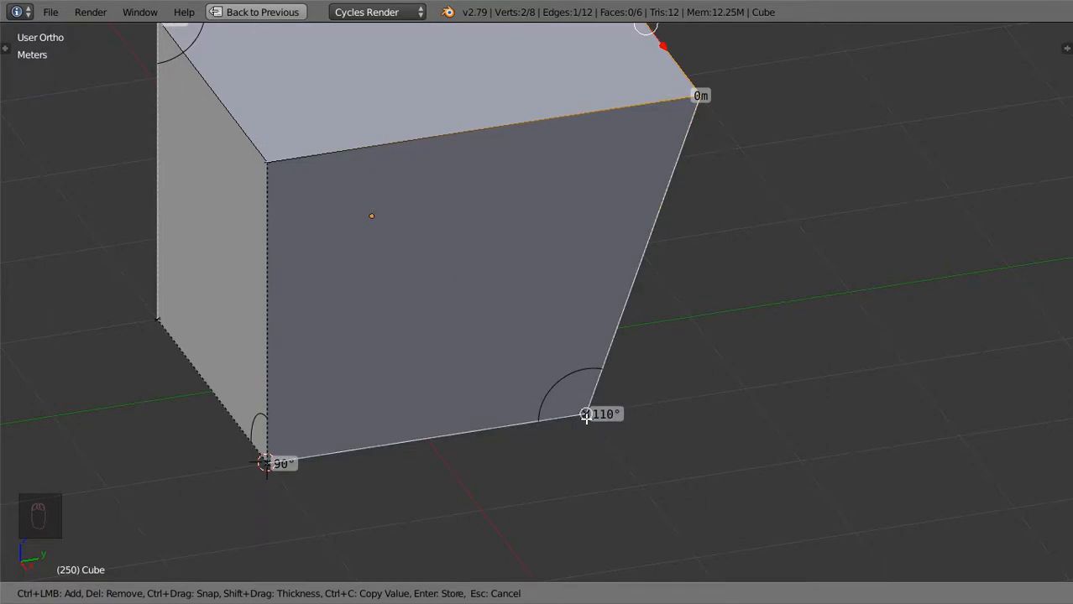
# Orbit to inspect the 90° and 110° bottom corner angles
pyautogui.moveTo(585, 413); pyautogui.dragTo(612, 465)
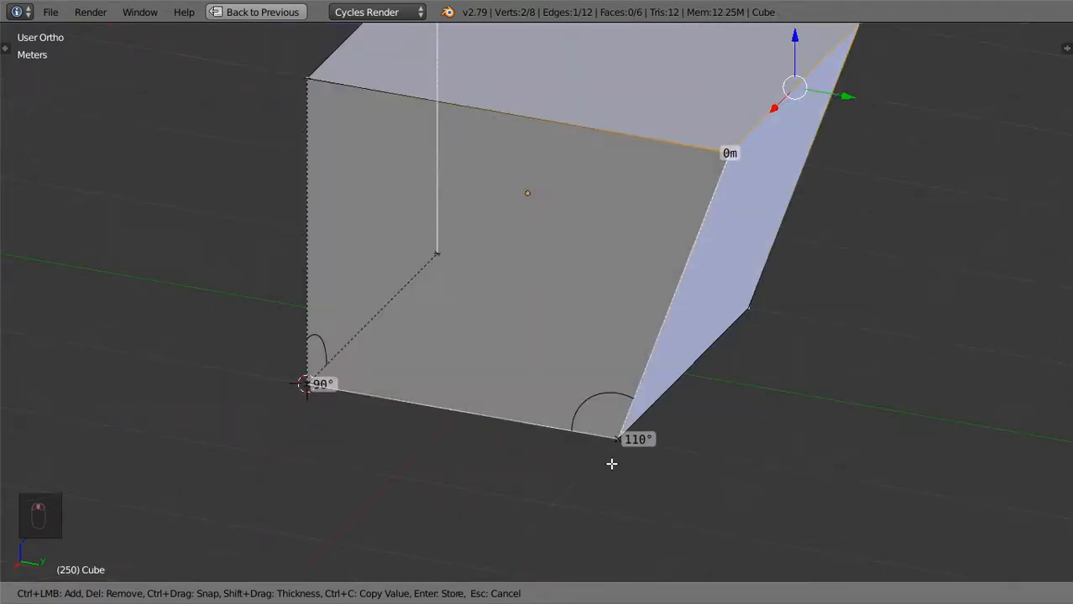